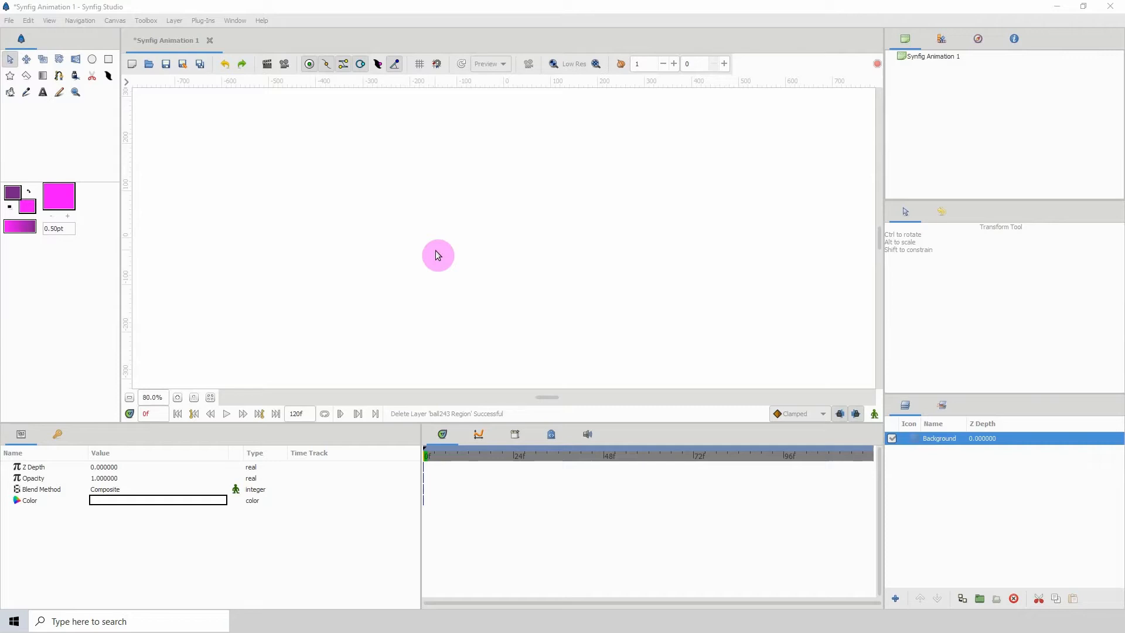
Create a magenta circle region and select its Color parameter for conversion.
click(91, 59)
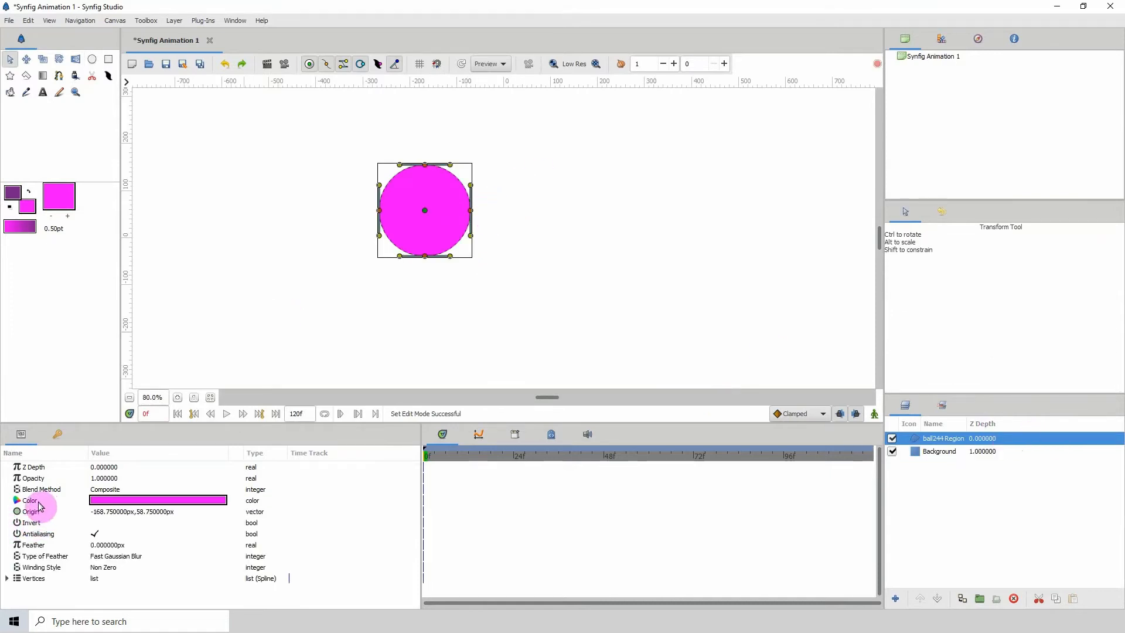
click(28, 500)
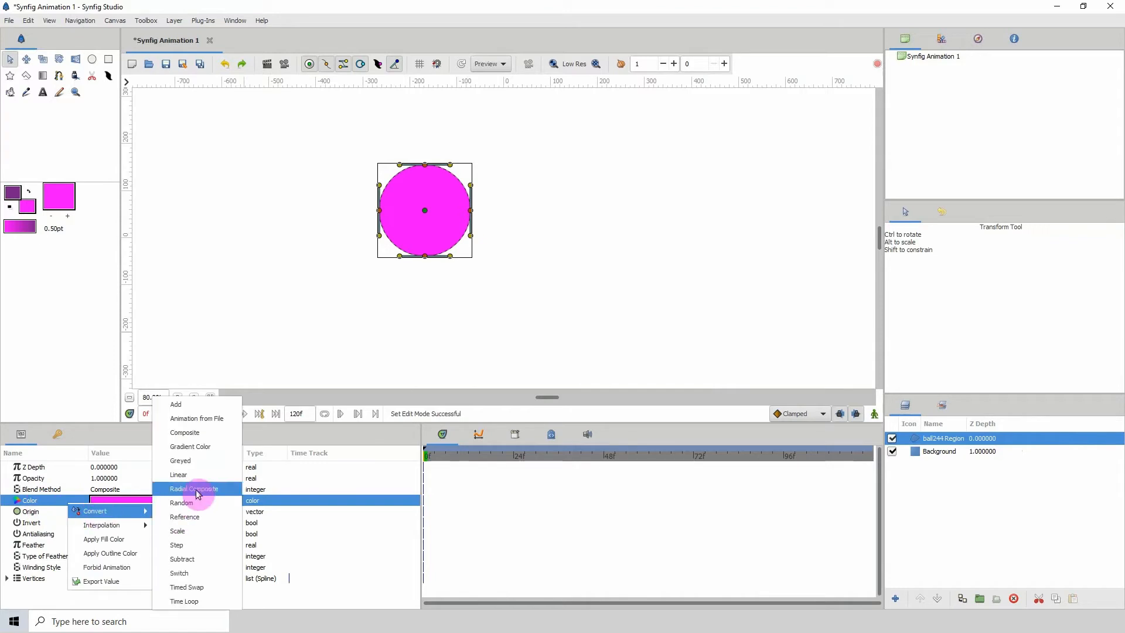
Convert the circle's Color to Radial Composite and expand its Luma, Saturation and Hue components.
click(195, 489)
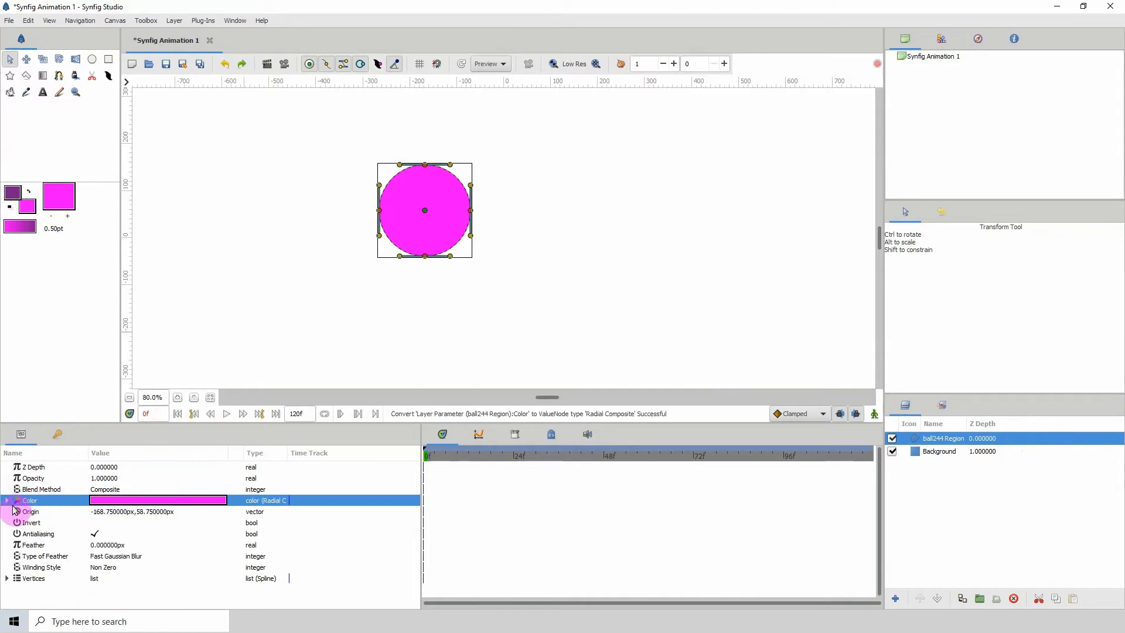
click(7, 500)
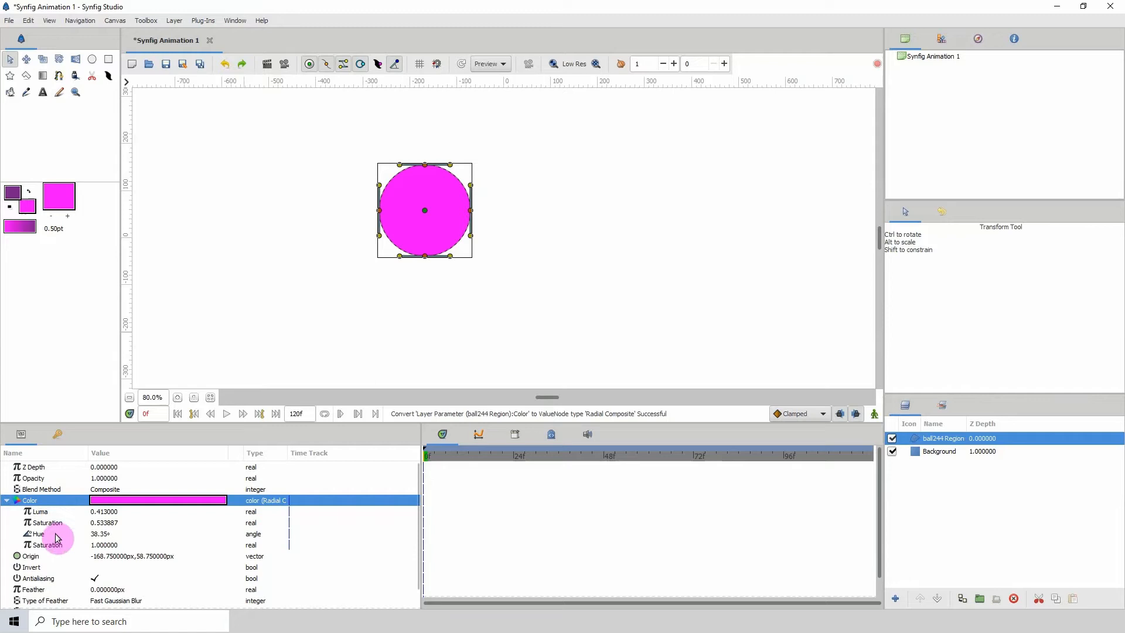
Try Saturation 0.2 on the Radial Composite colour, then restore it to full saturation 1.0.
click(45, 523)
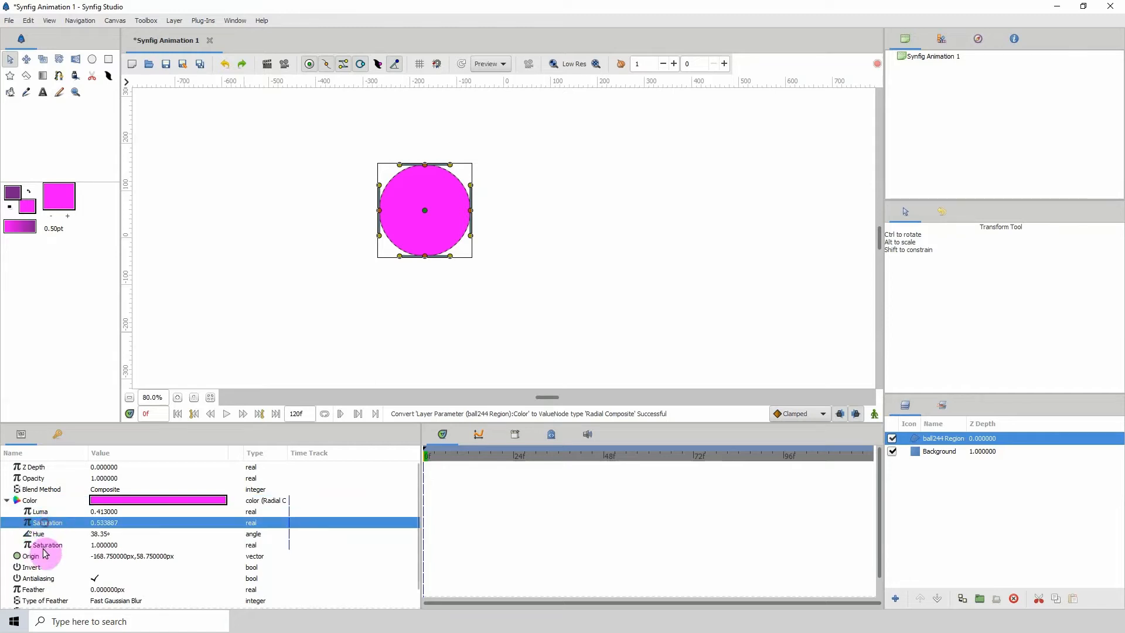
click(47, 544)
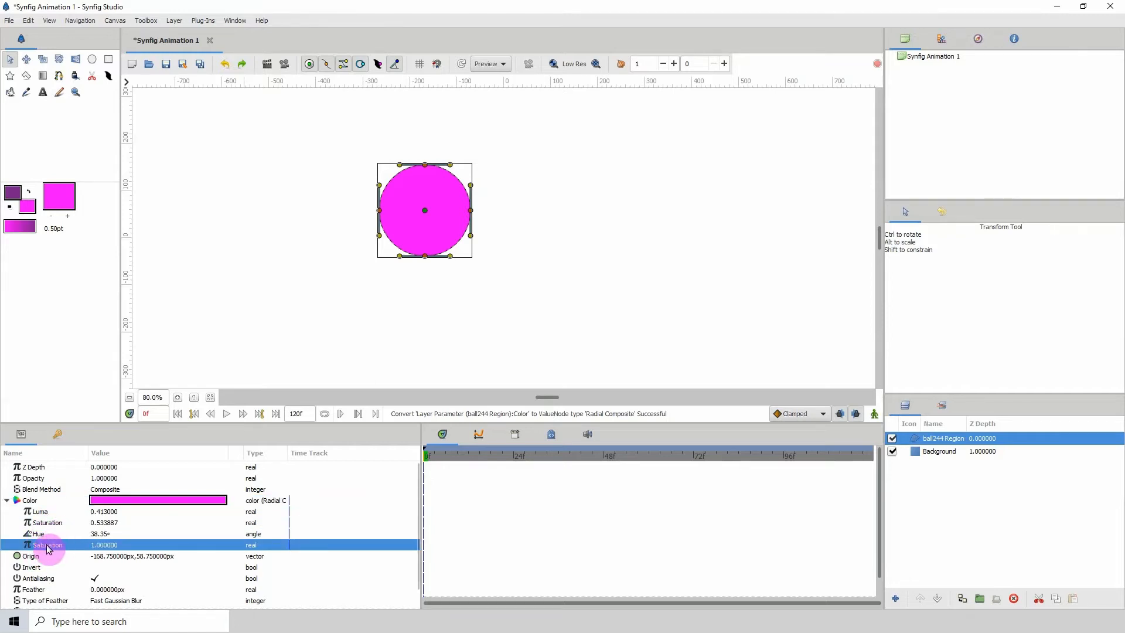
click(28, 499)
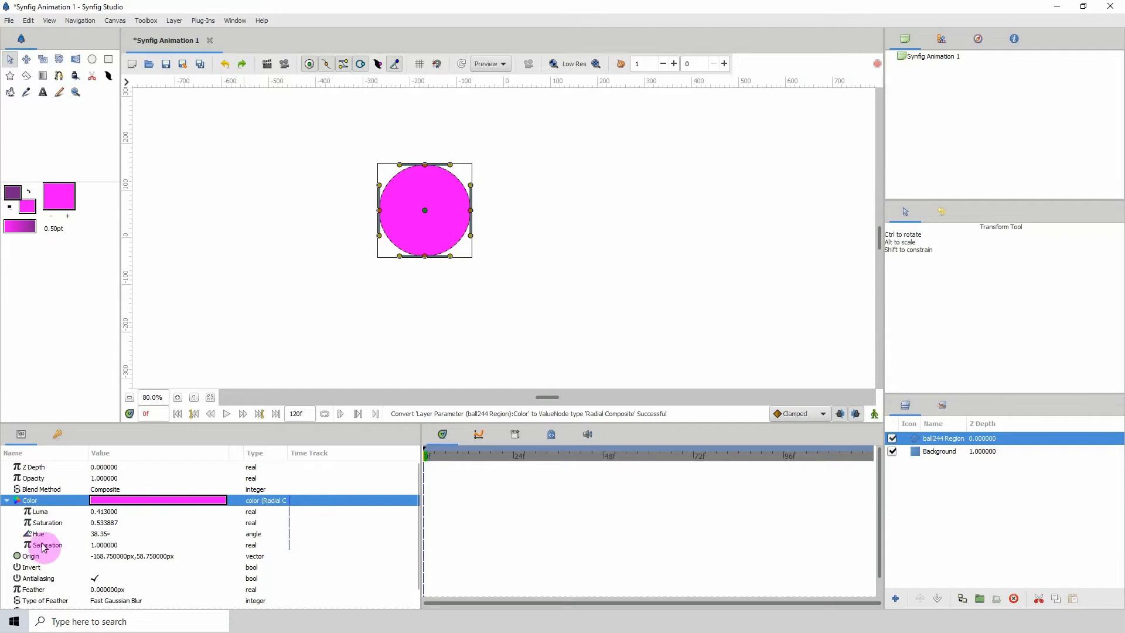
click(41, 522)
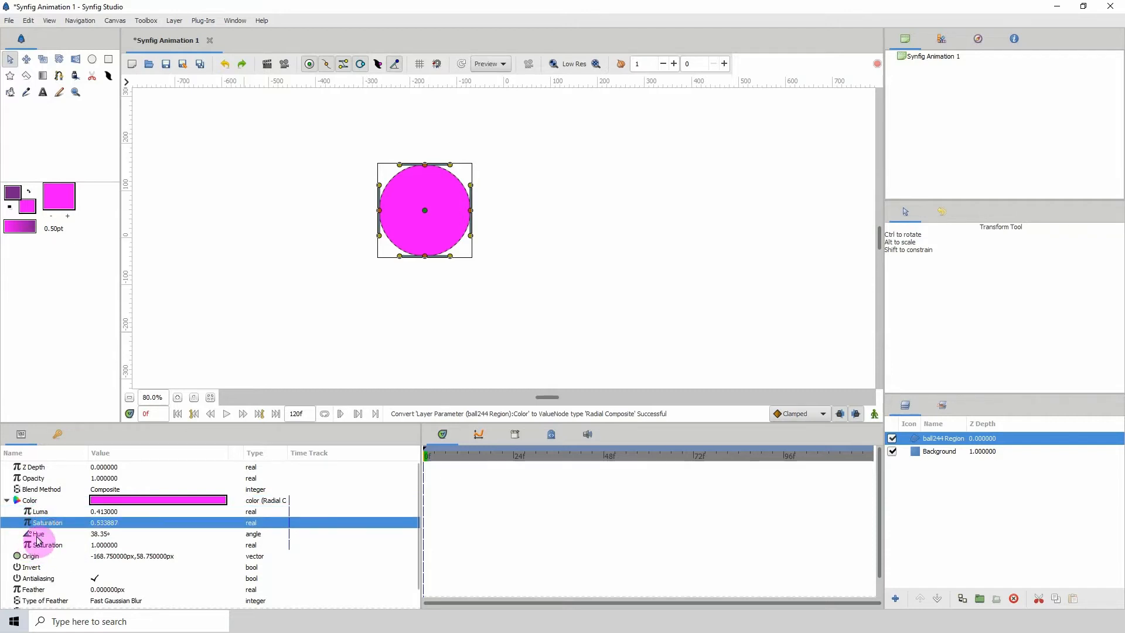
click(36, 534)
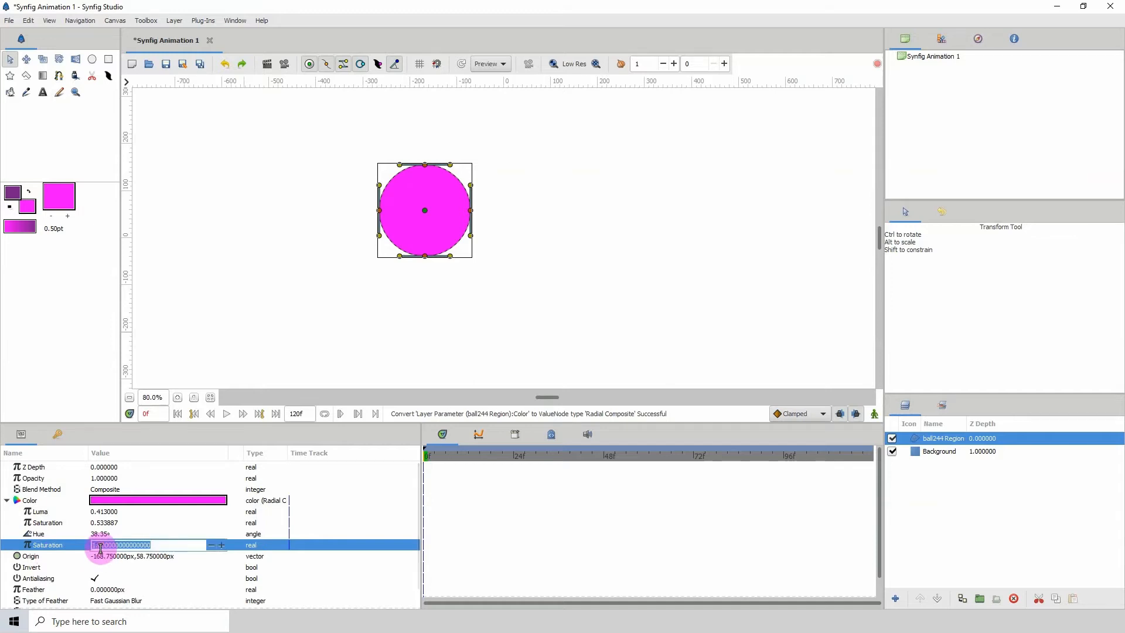
text(0.200000)
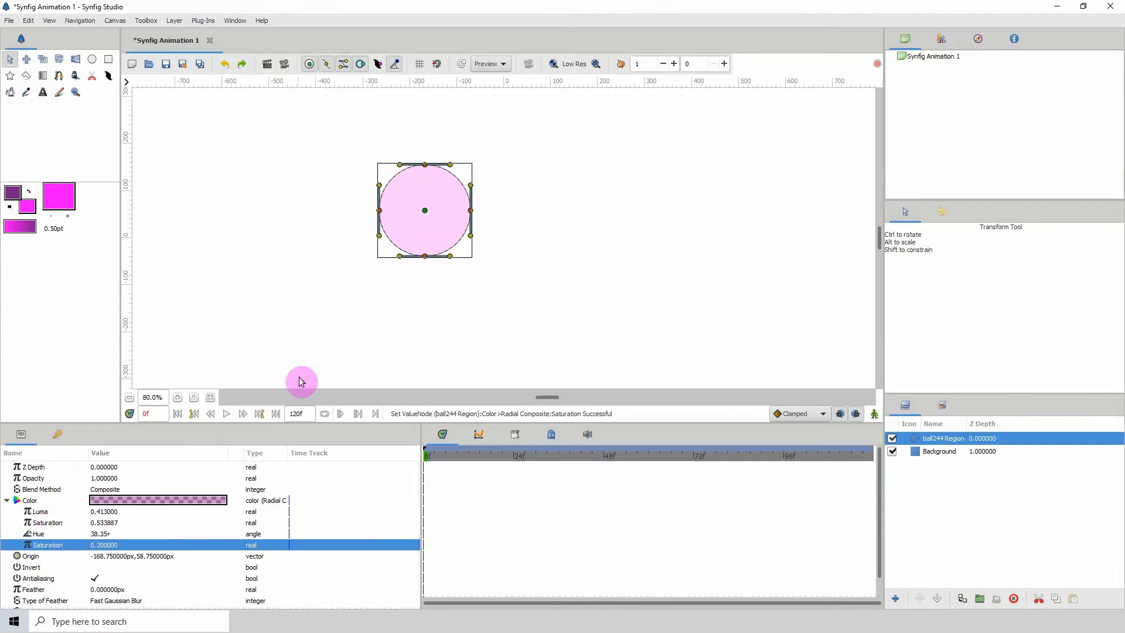
double_click(99, 544)
text(1.000000)
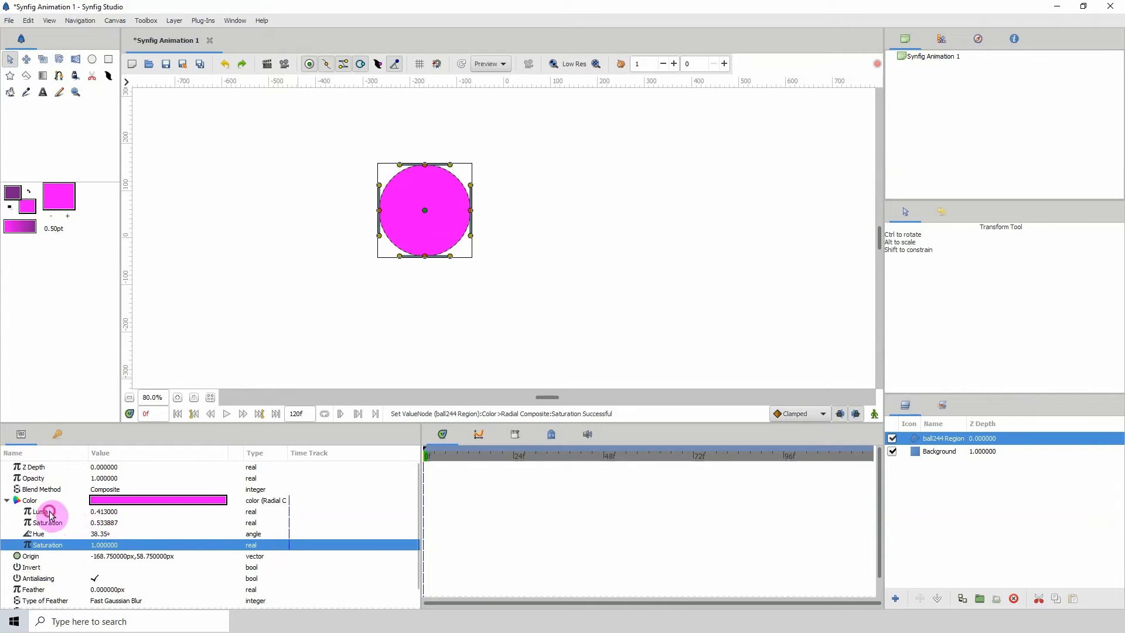
Set the Radial Composite Luma to 1.0, keeping the circle bright magenta, and bring up the Color menu.
click(38, 510)
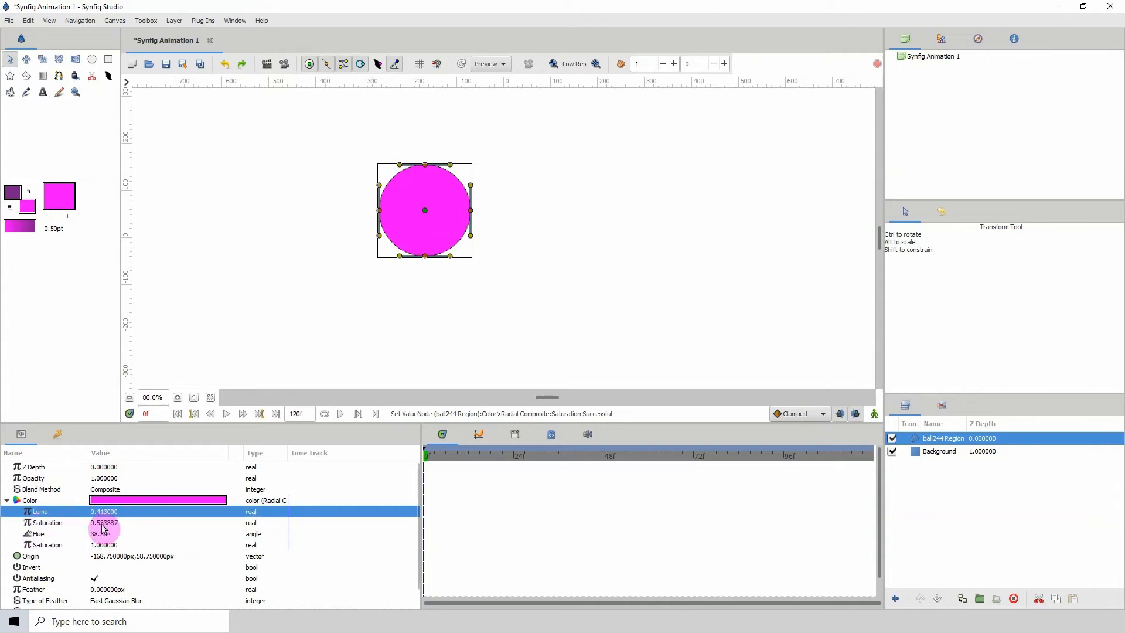
double_click(104, 511)
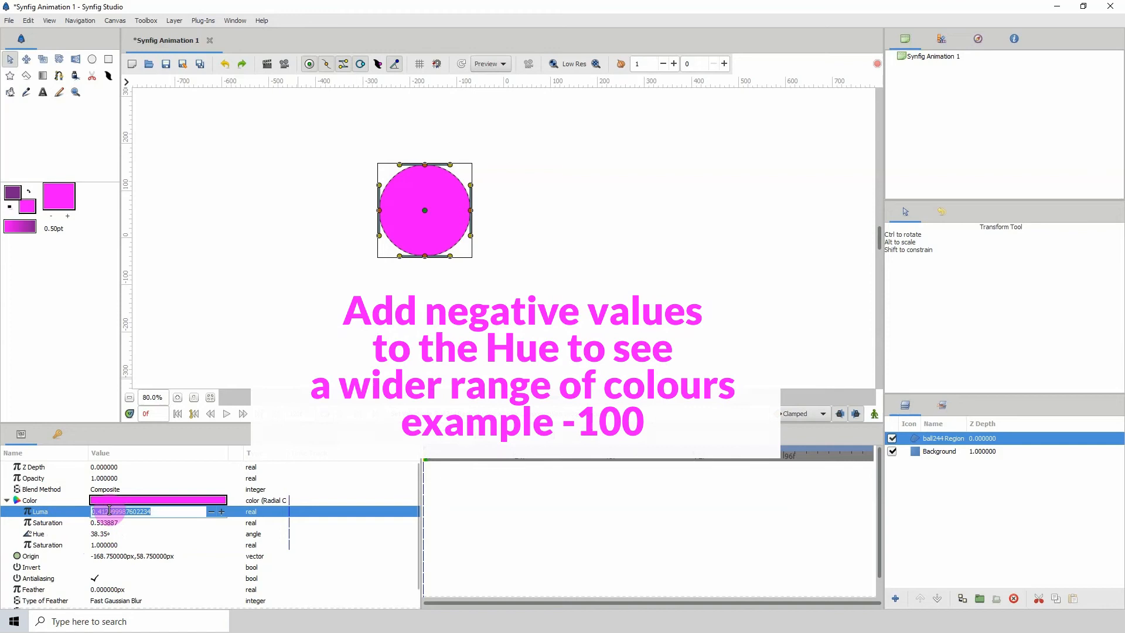
text(1.000000000000)
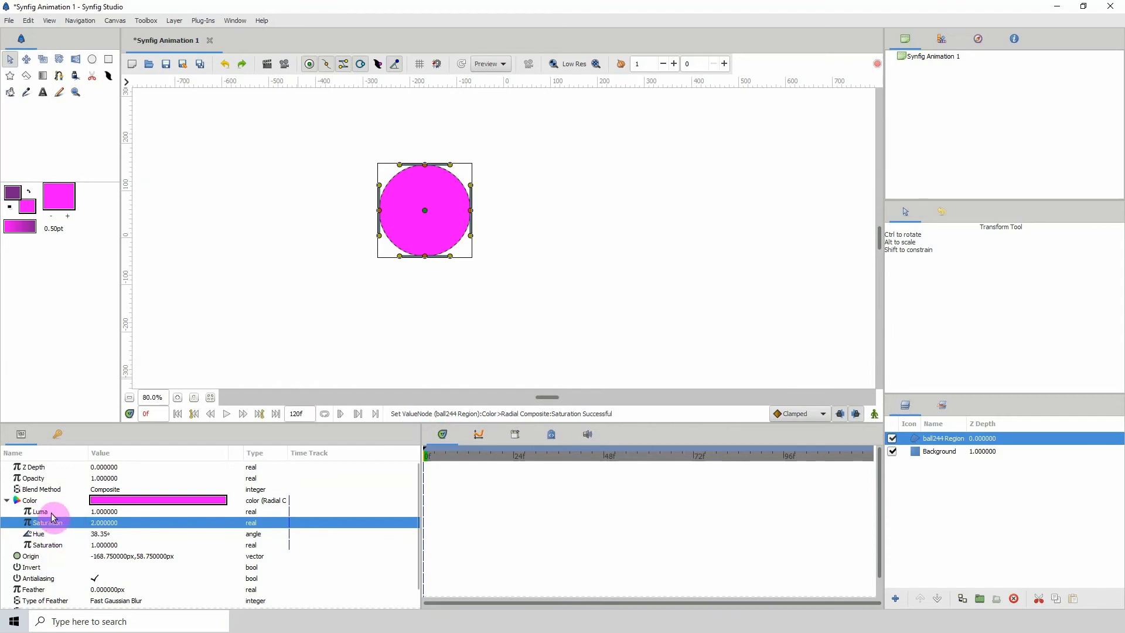
right_click(25, 500)
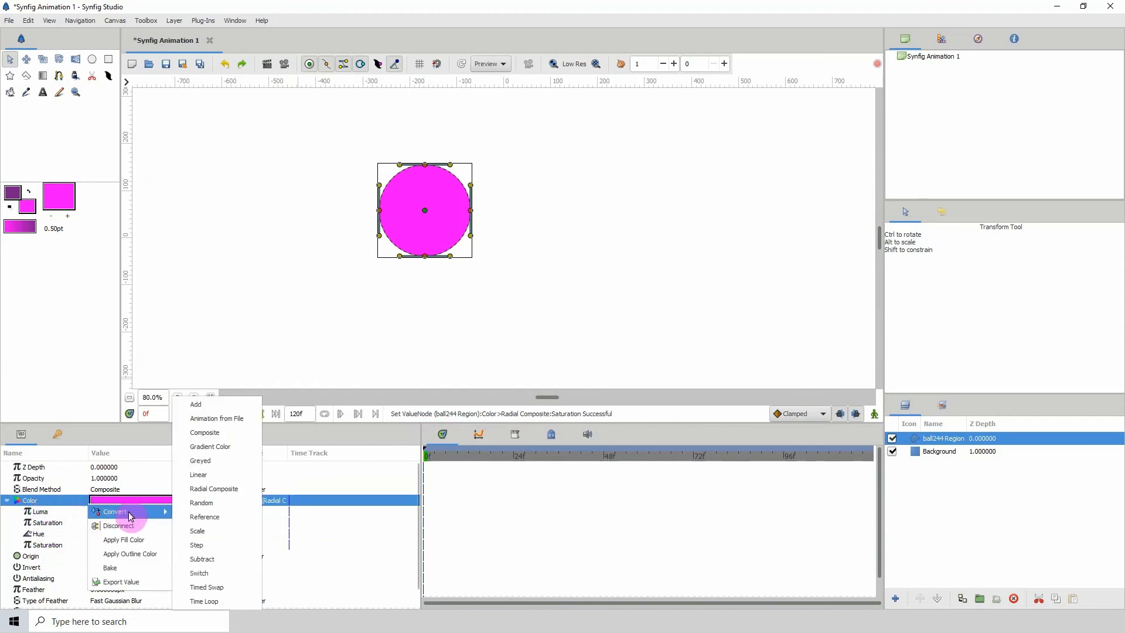
mouse_move(216, 502)
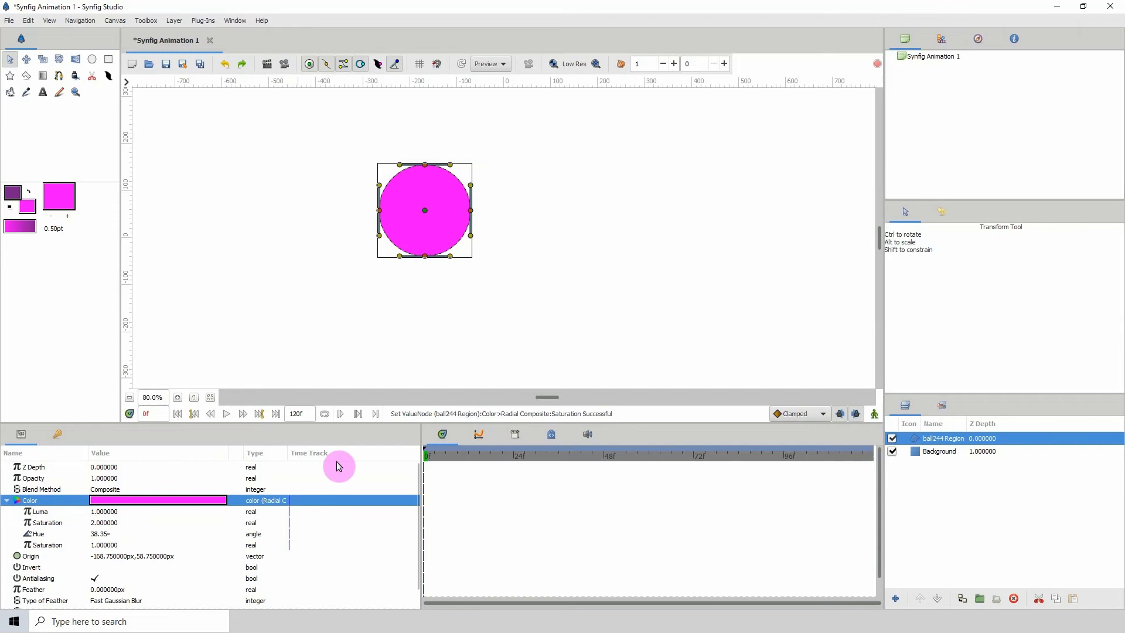
mouse_move(568, 480)
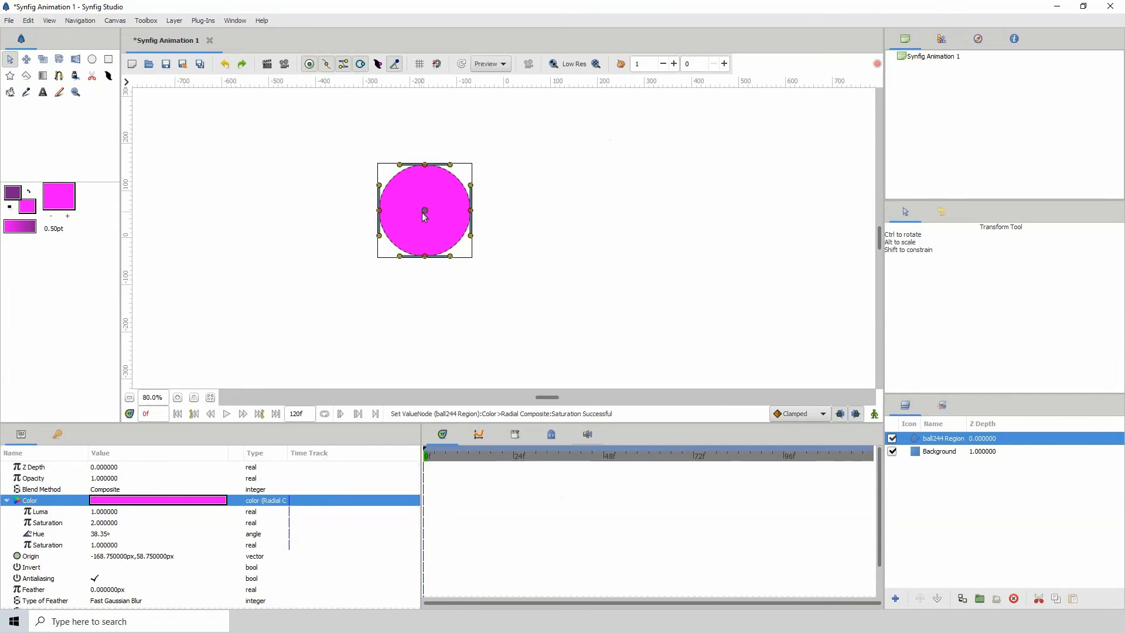
Select the circle's left vertex (Vertex 003) and bring up conversion choices for its position.
click(33, 555)
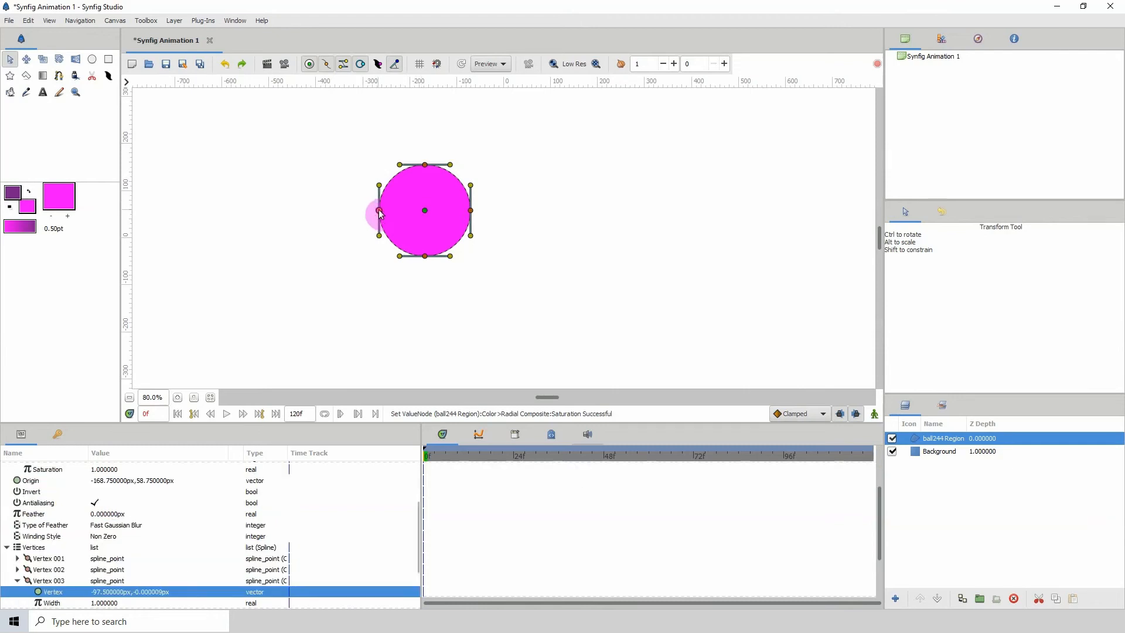
right_click(377, 212)
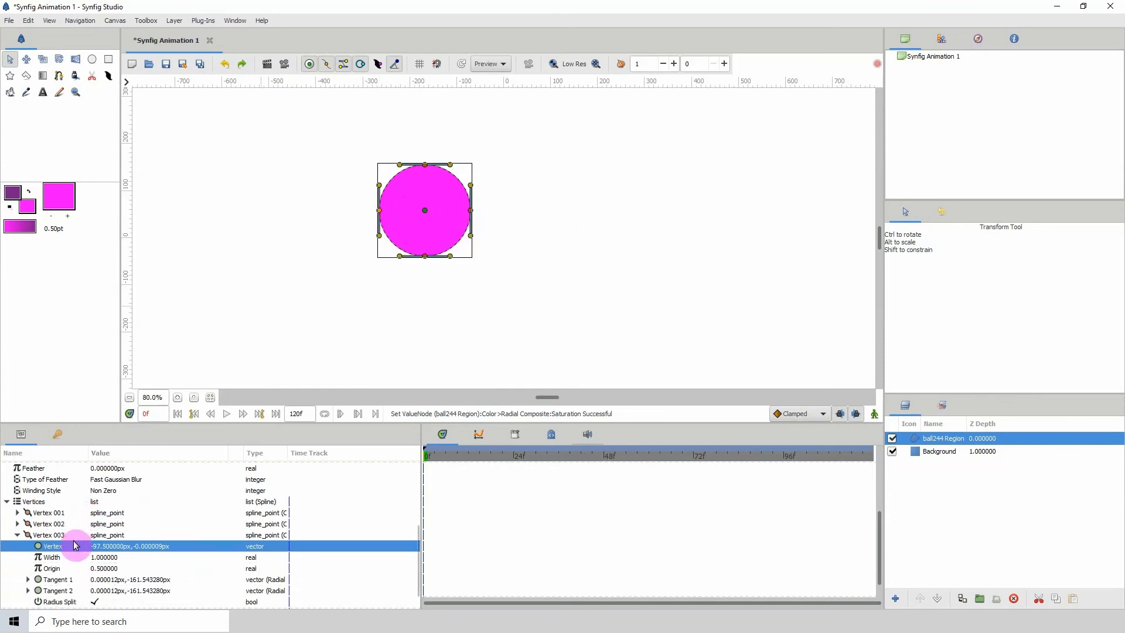
right_click(53, 546)
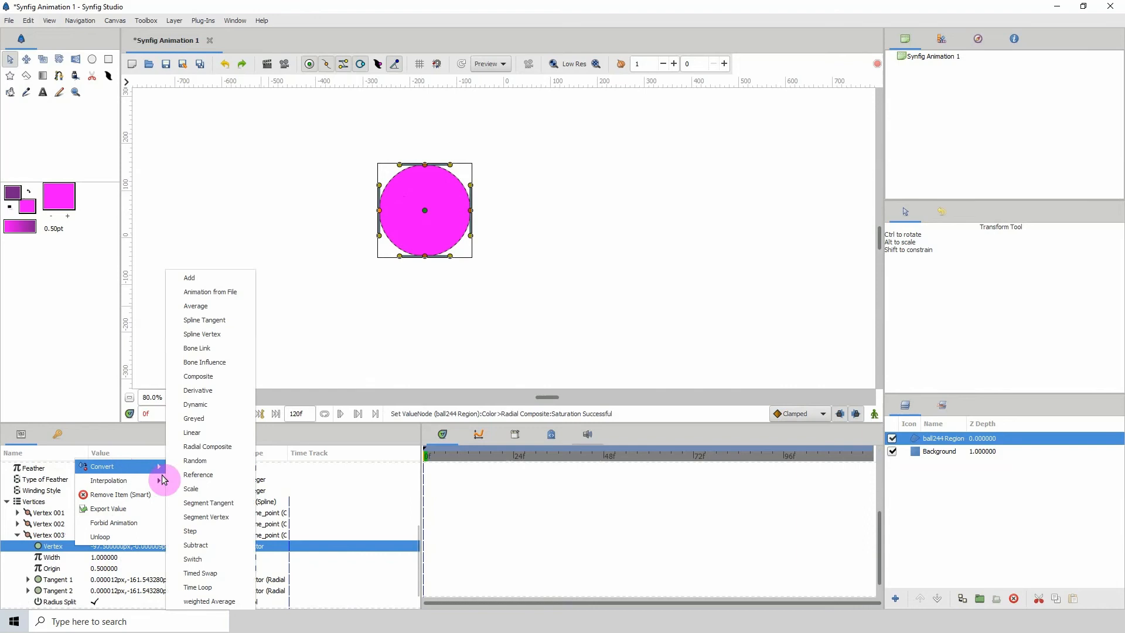
Convert the left vertex to Radial Composite with Radius 3.0, stretching the circle into an egg-shaped blob.
click(207, 446)
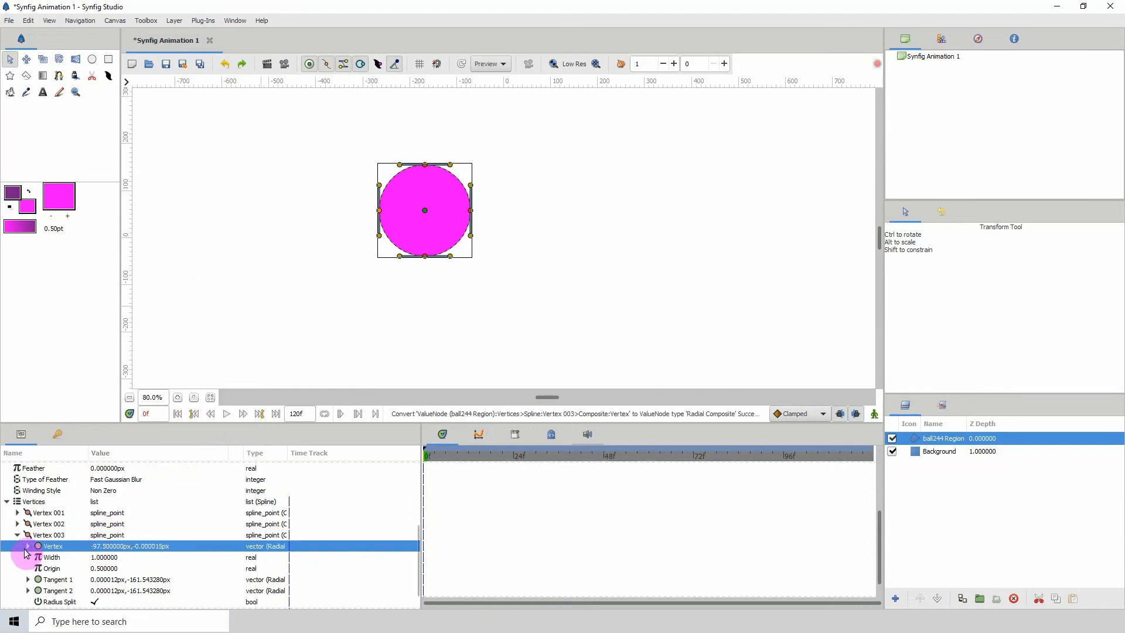
click(28, 546)
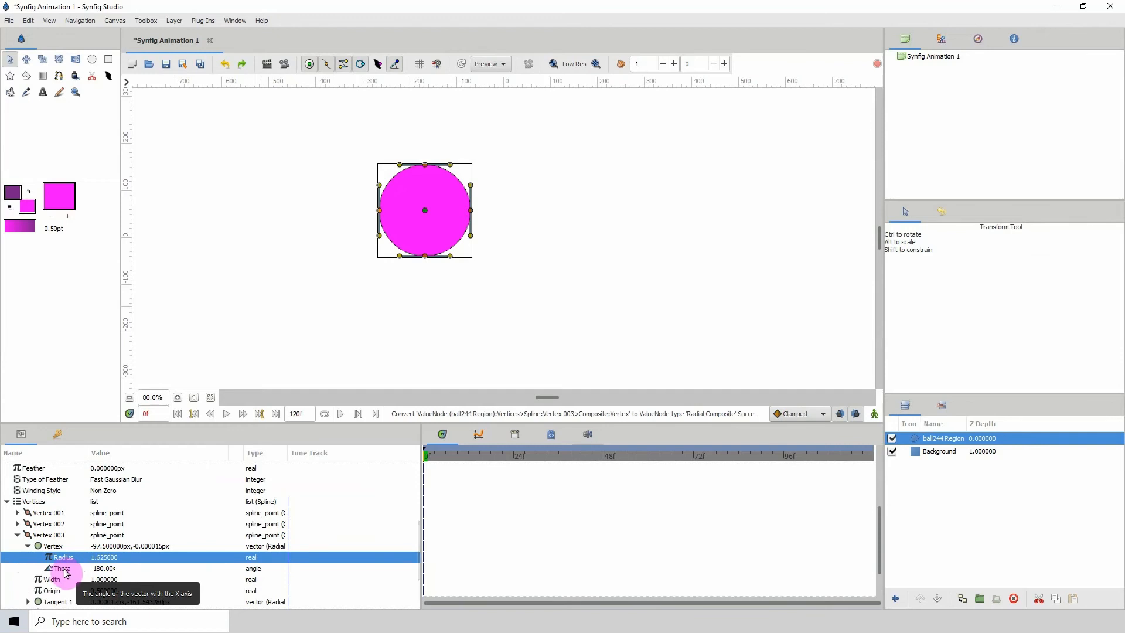
click(51, 578)
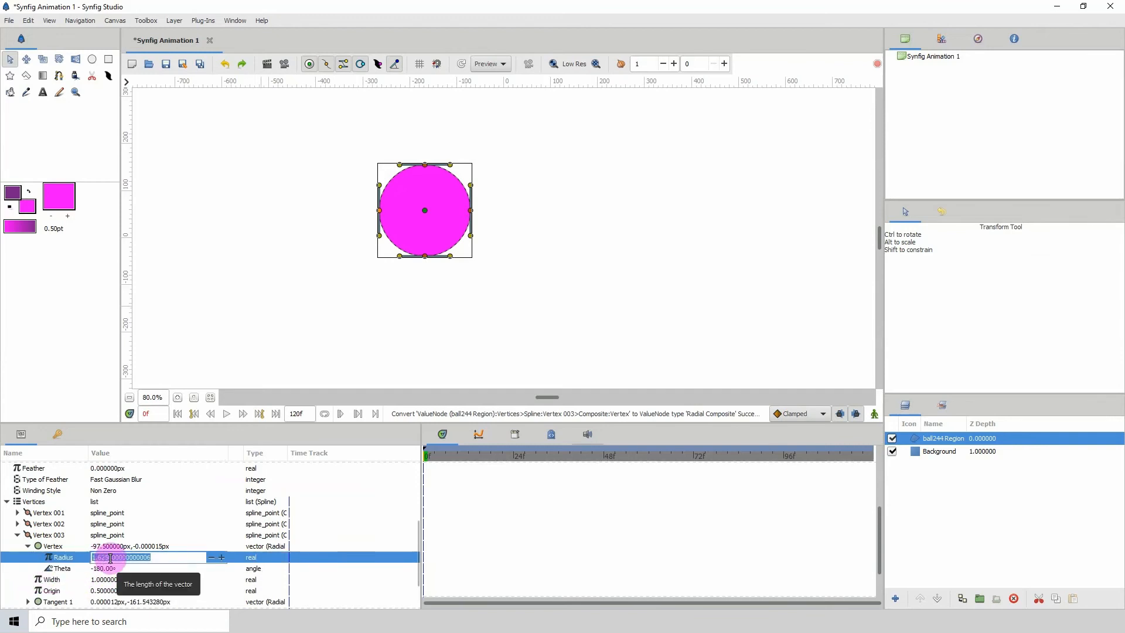
text(3.000000)
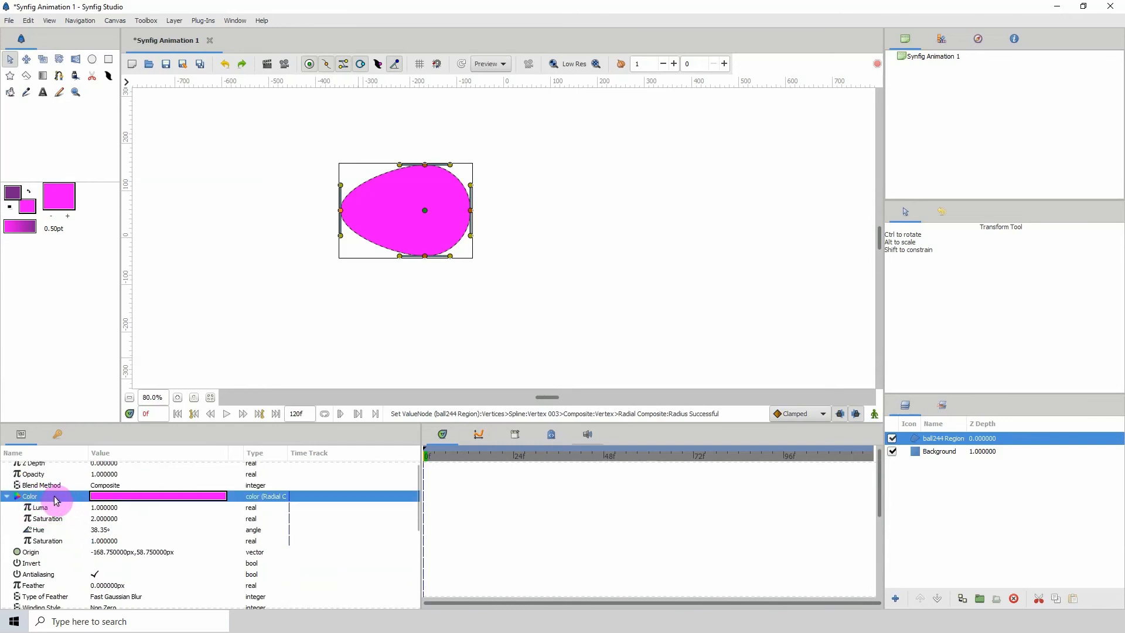
mouse_move(194, 483)
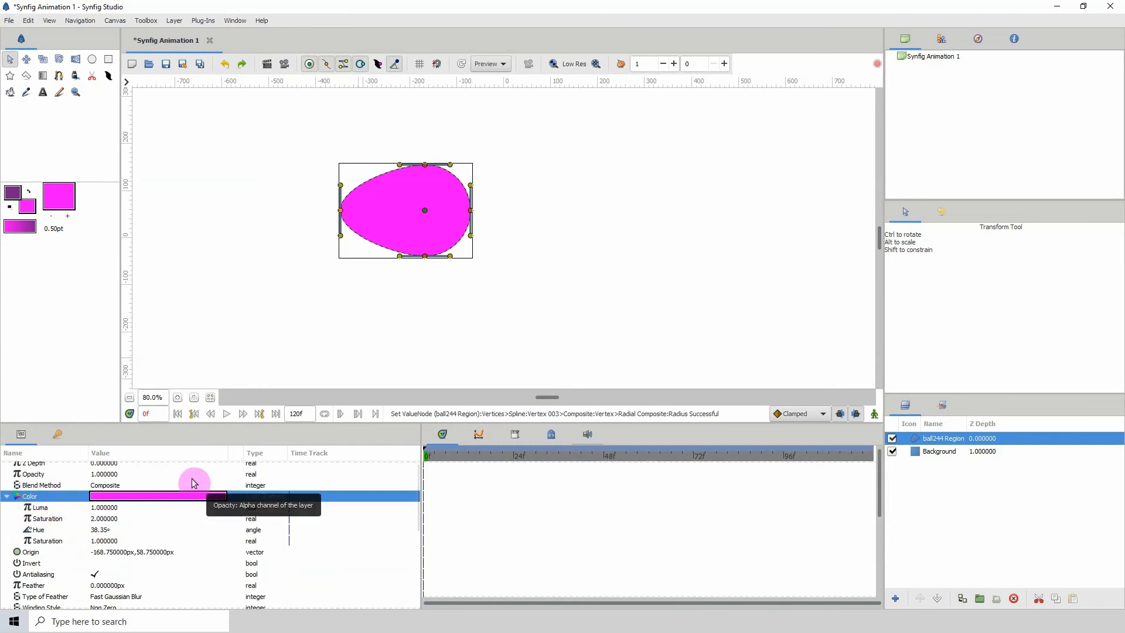